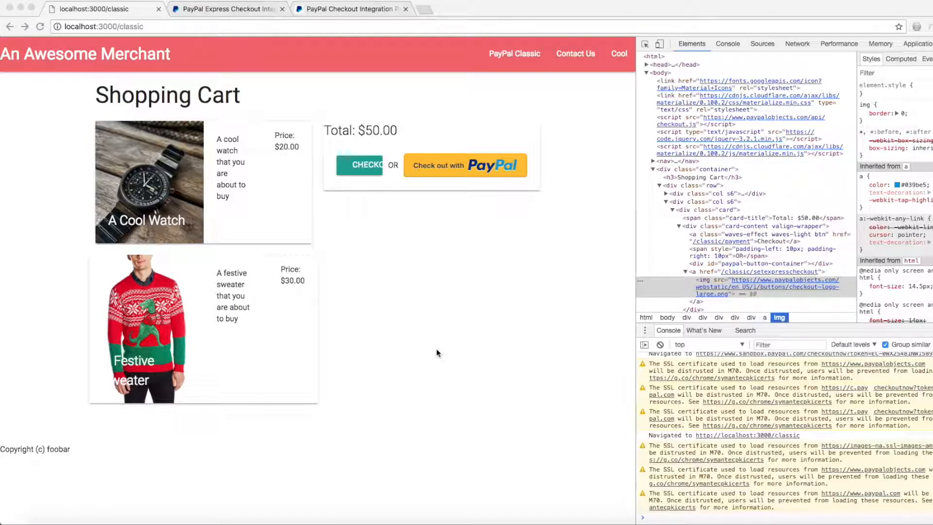
pyautogui.moveTo(441, 222)
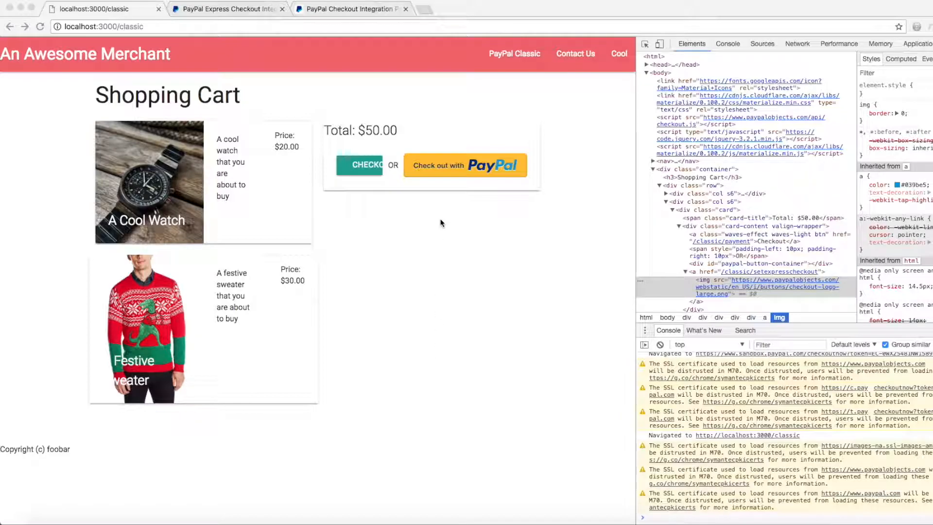
pyautogui.moveTo(433, 226)
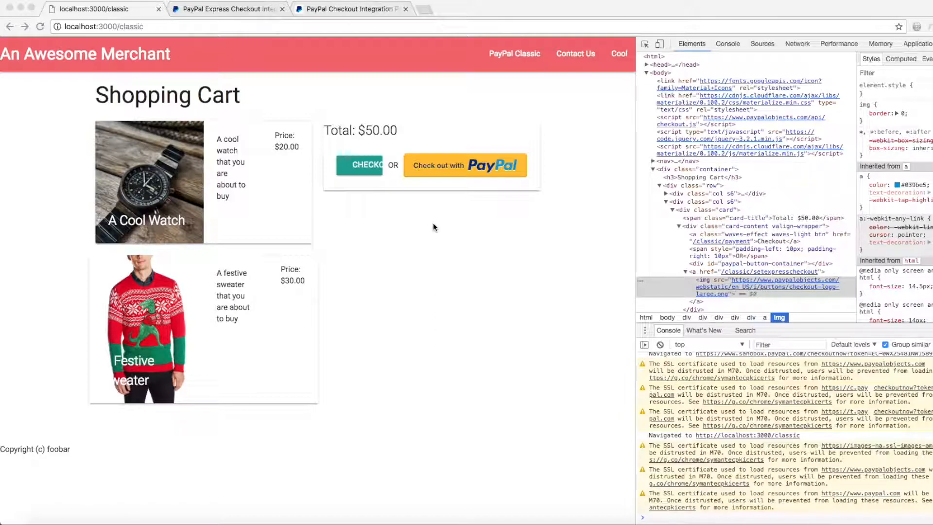
pyautogui.moveTo(204, 249)
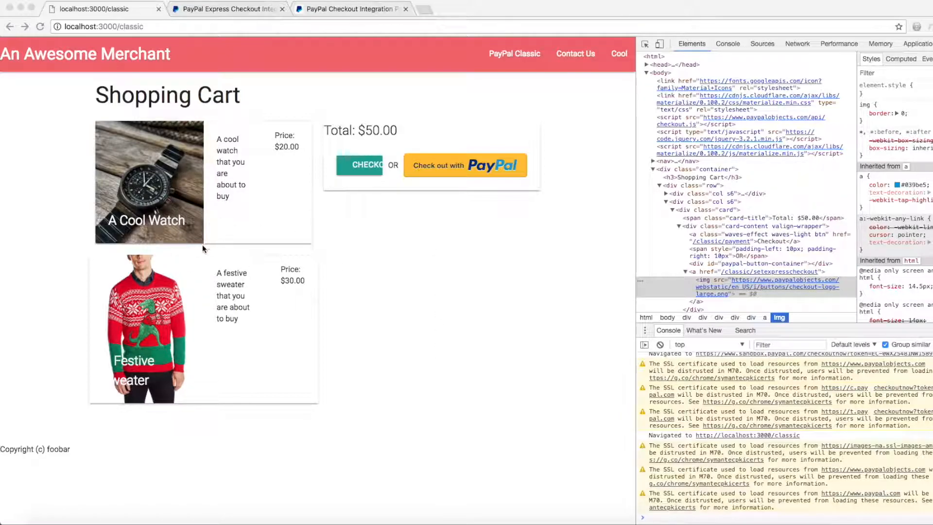
pyautogui.moveTo(334, 326)
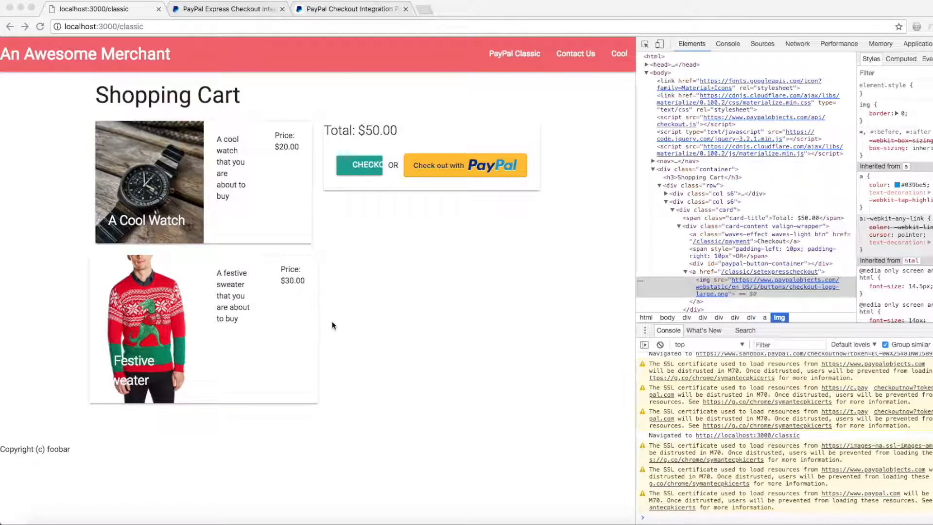
# Start Check out with PayPal and inspect the setexpresscheckout redirect's headers in the Network log.
pyautogui.rightClick(466, 166)
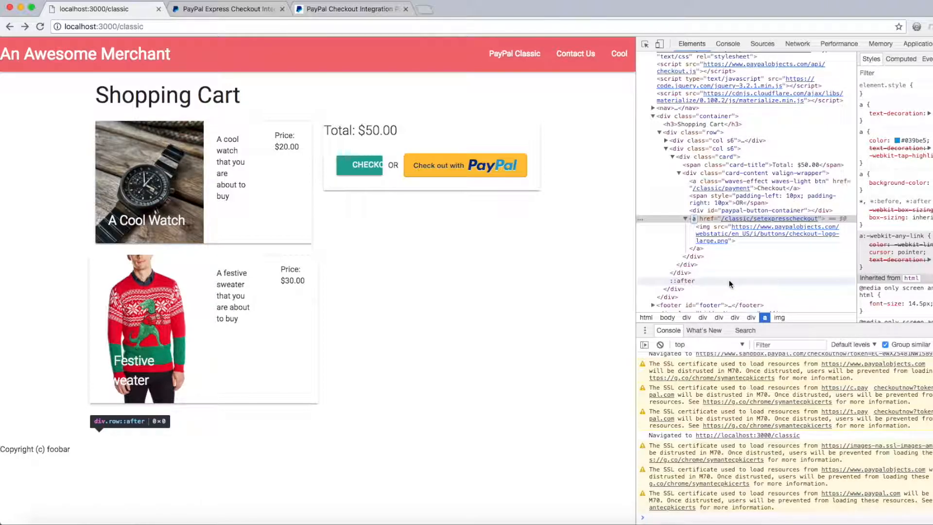
pyautogui.moveTo(752, 233)
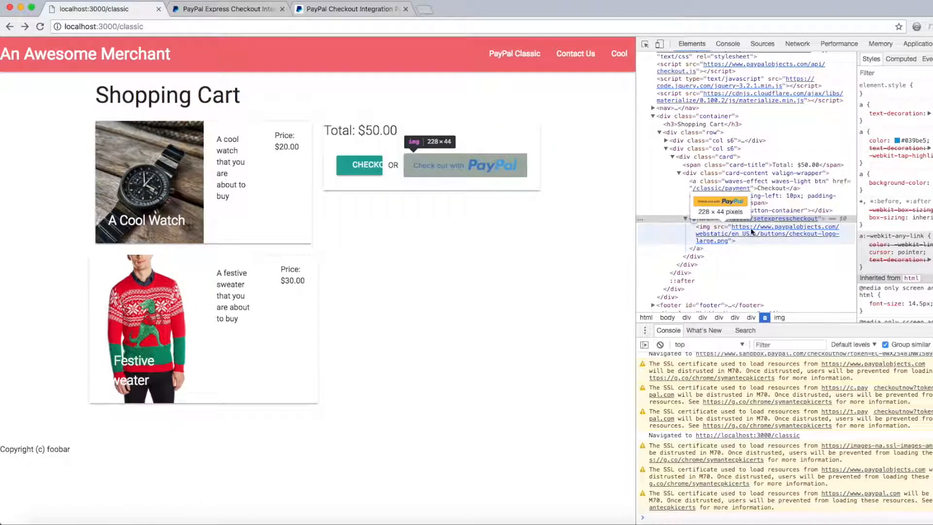
pyautogui.moveTo(795, 233)
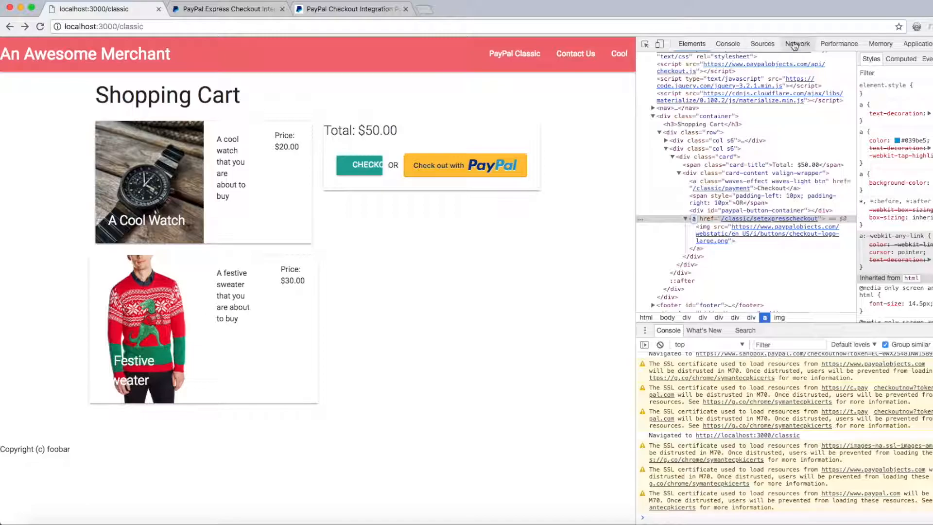
pyautogui.click(797, 43)
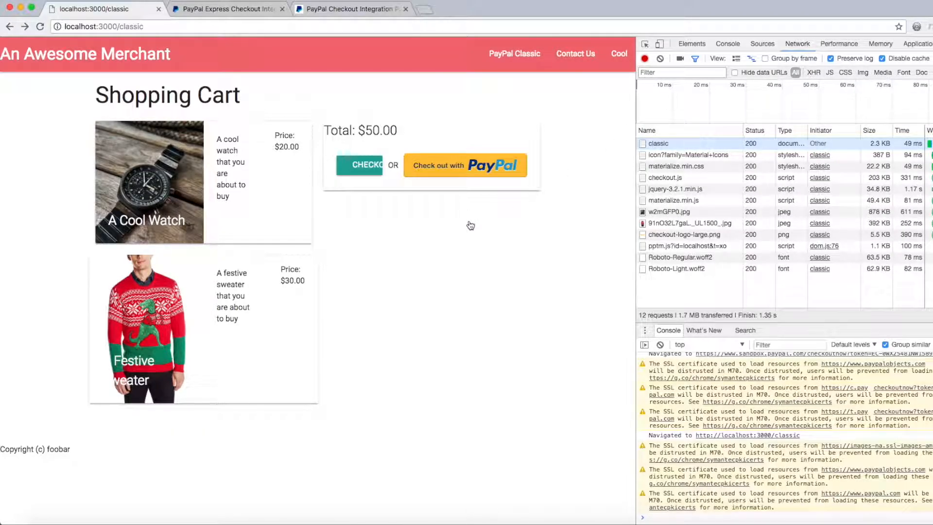
pyautogui.click(465, 165)
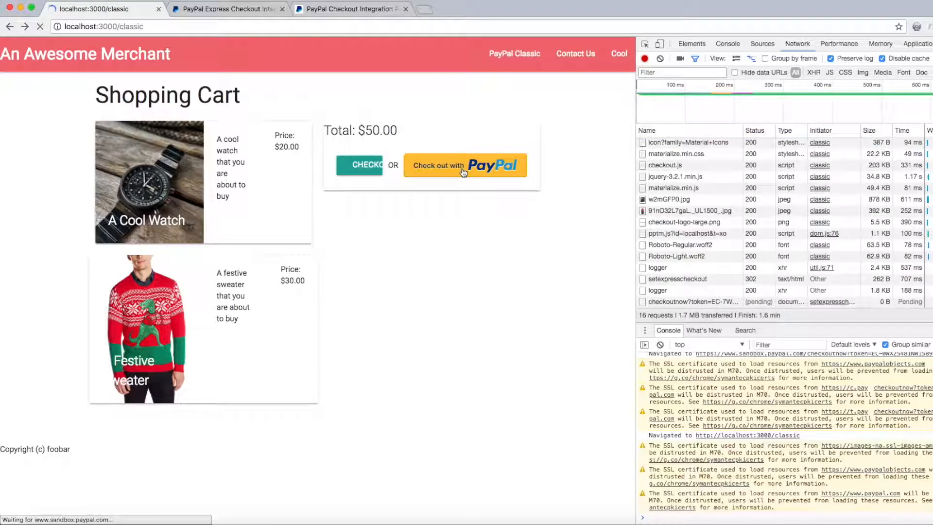
pyautogui.click(466, 165)
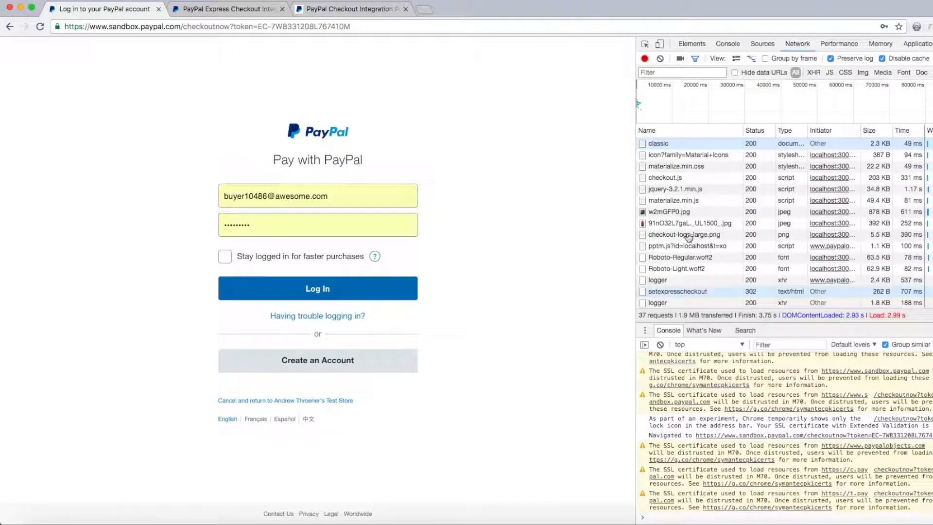
pyautogui.click(678, 291)
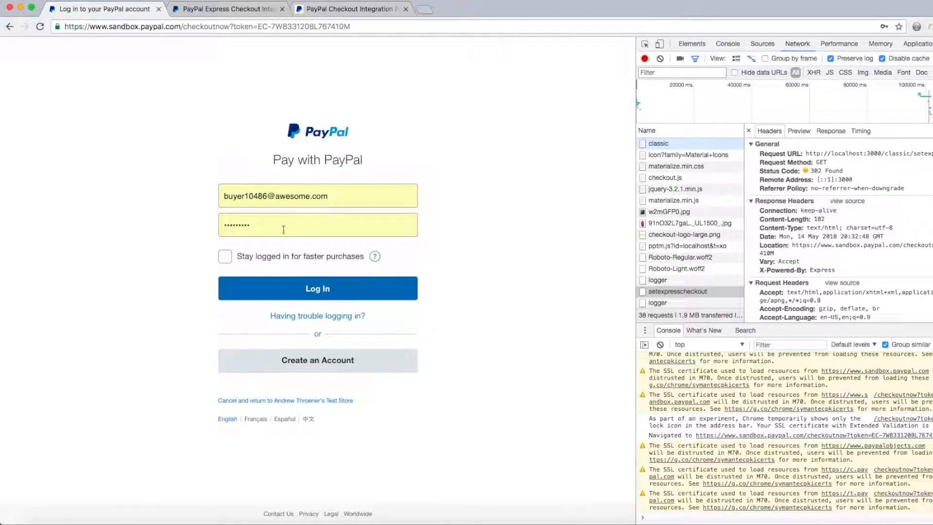
# Cancel the PayPal payment and return to the merchant's Boo you cancelled page.
pyautogui.click(317, 288)
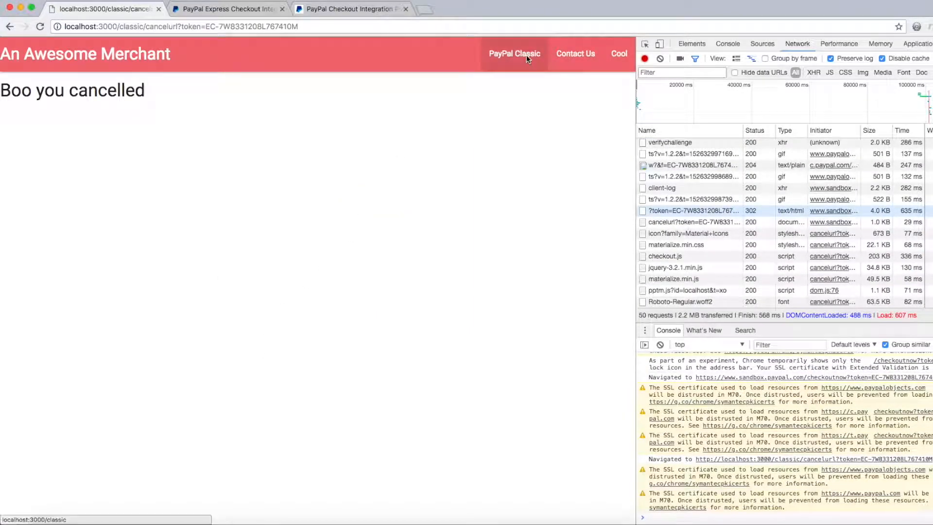
# Return to the PayPal Classic cart, restart checkout and approve the sandbox payment back to the confirmation page.
pyautogui.click(513, 53)
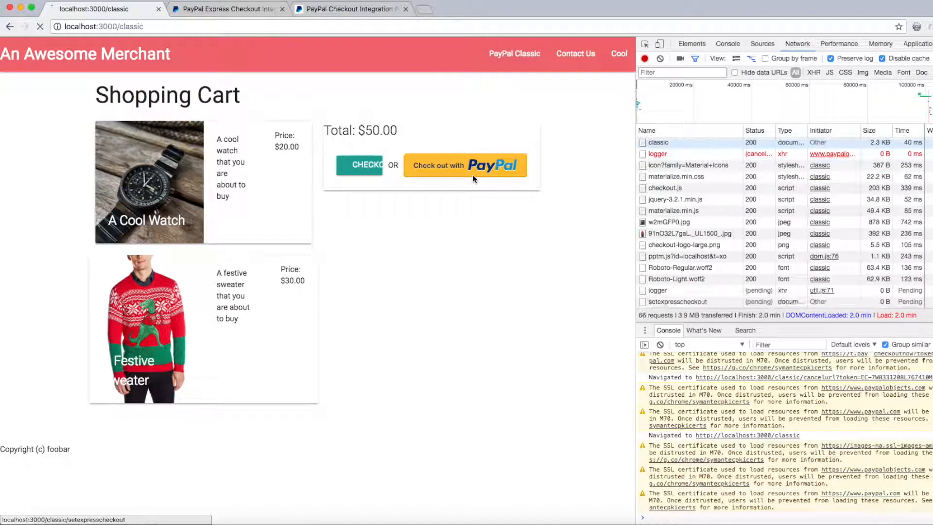
pyautogui.click(465, 165)
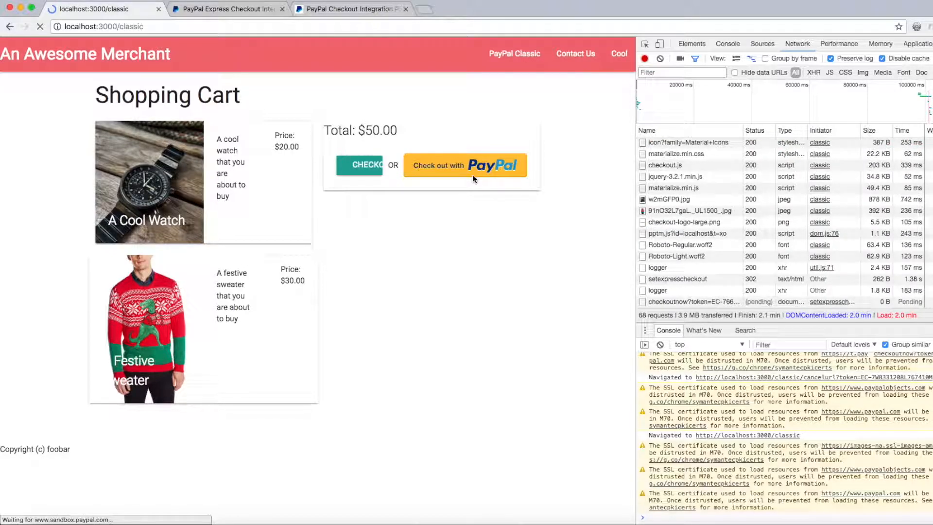
pyautogui.click(464, 165)
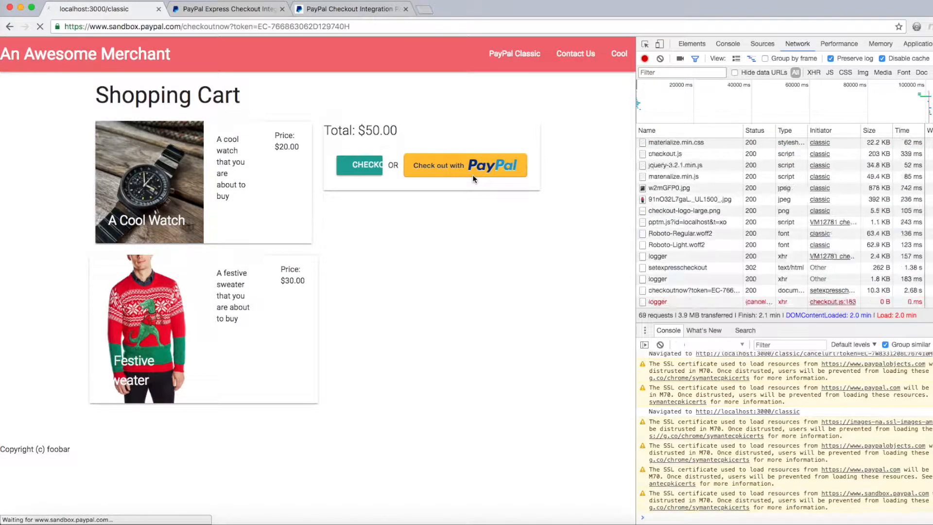
pyautogui.click(465, 165)
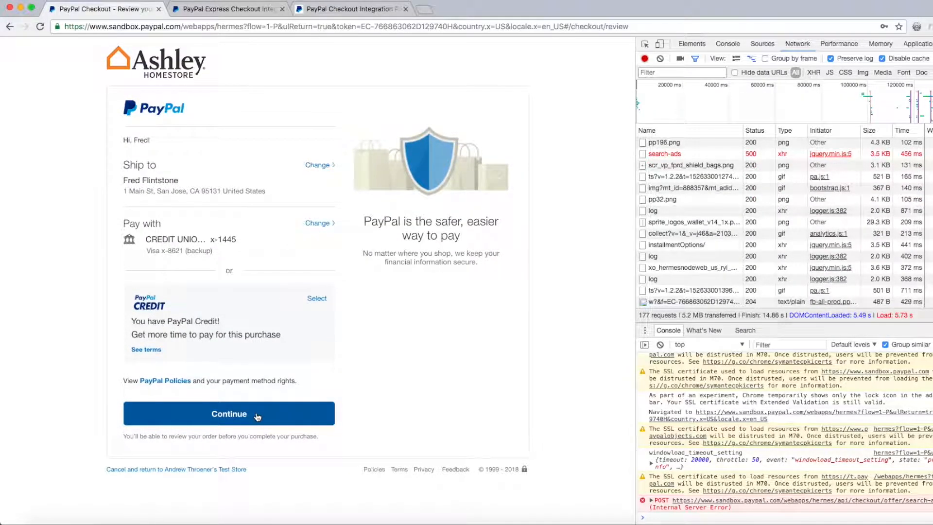
pyautogui.click(228, 415)
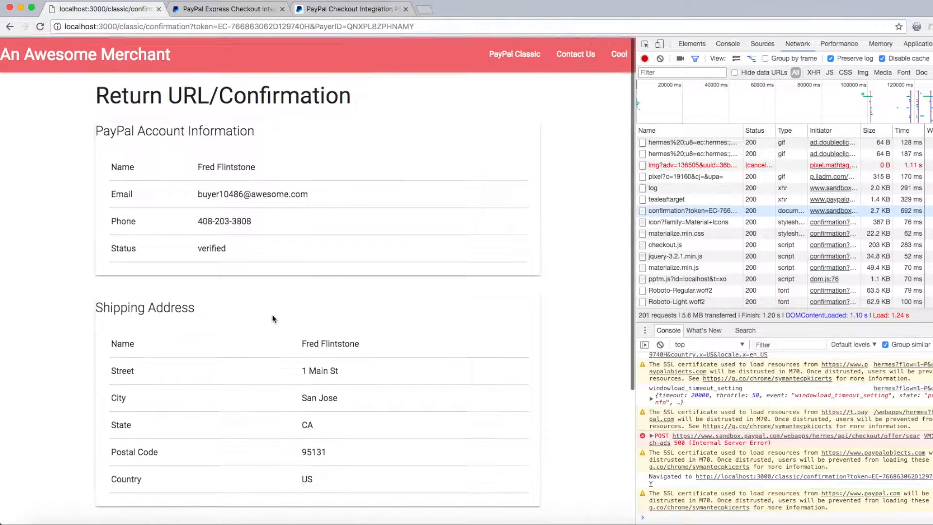
# Place the 10.00 USD order so the Congrats page shows it Completed with order ID and timestamp.
pyautogui.scroll(-3)
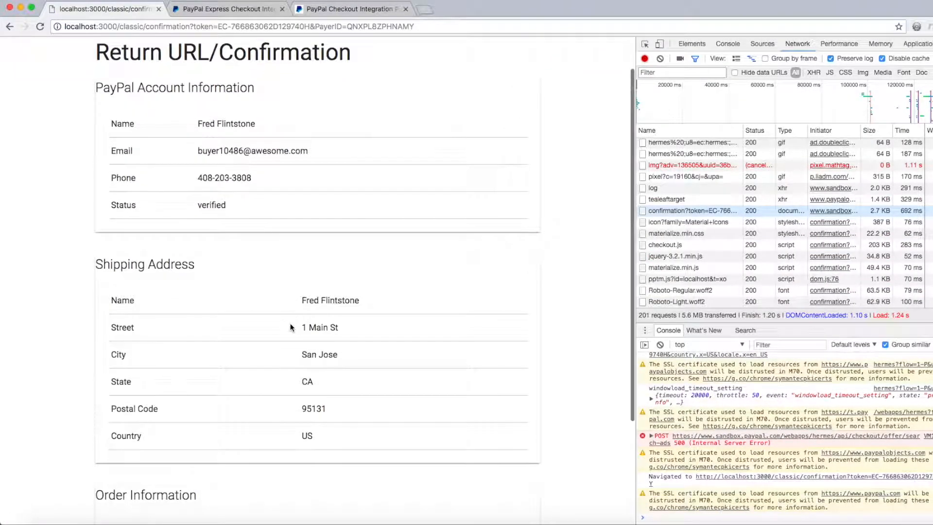
pyautogui.scroll(-3)
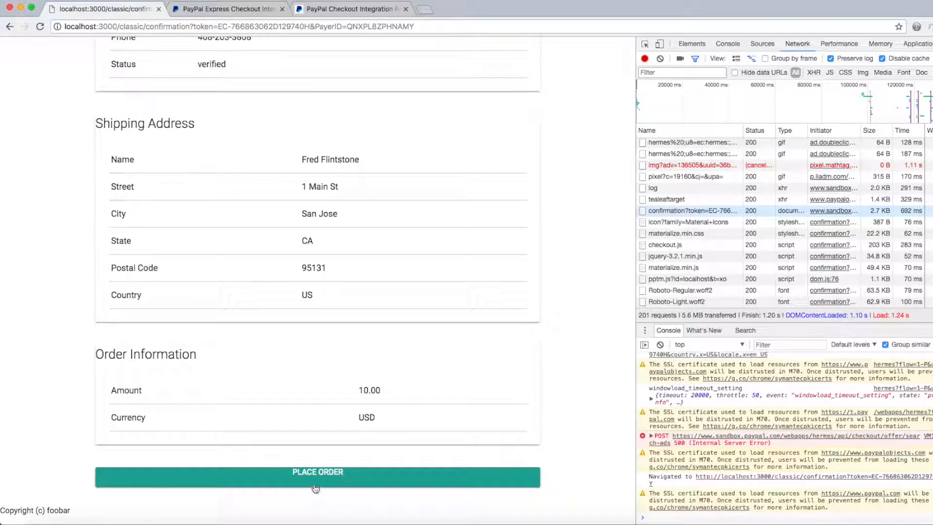
pyautogui.click(318, 477)
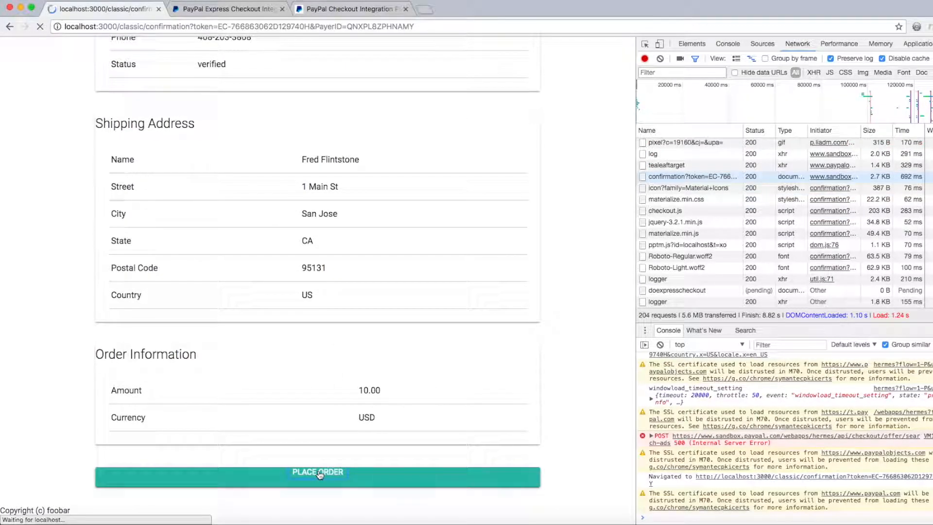
pyautogui.click(318, 471)
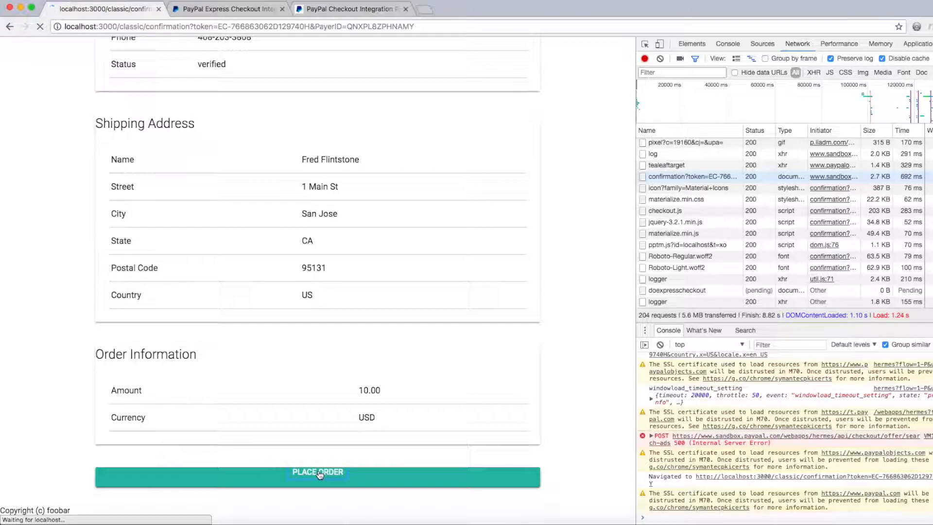
pyautogui.click(318, 472)
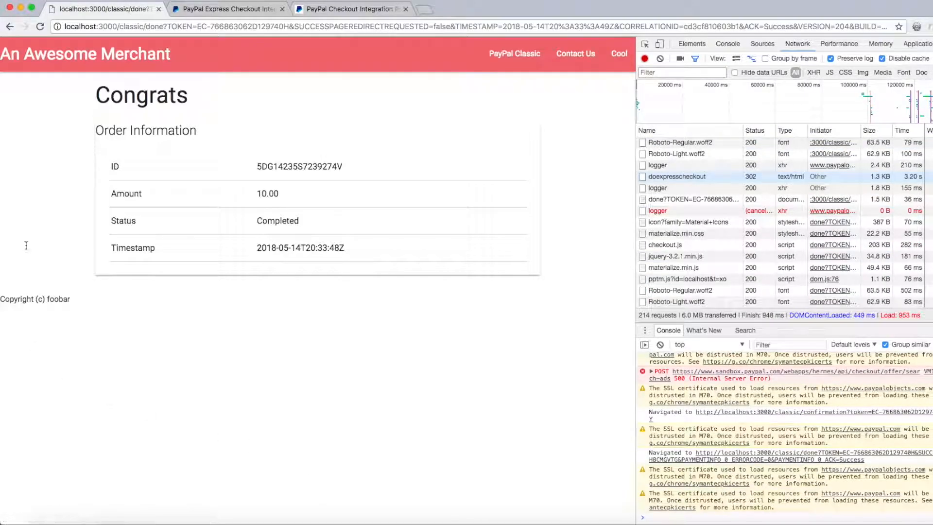
pyautogui.doubleClick(299, 167)
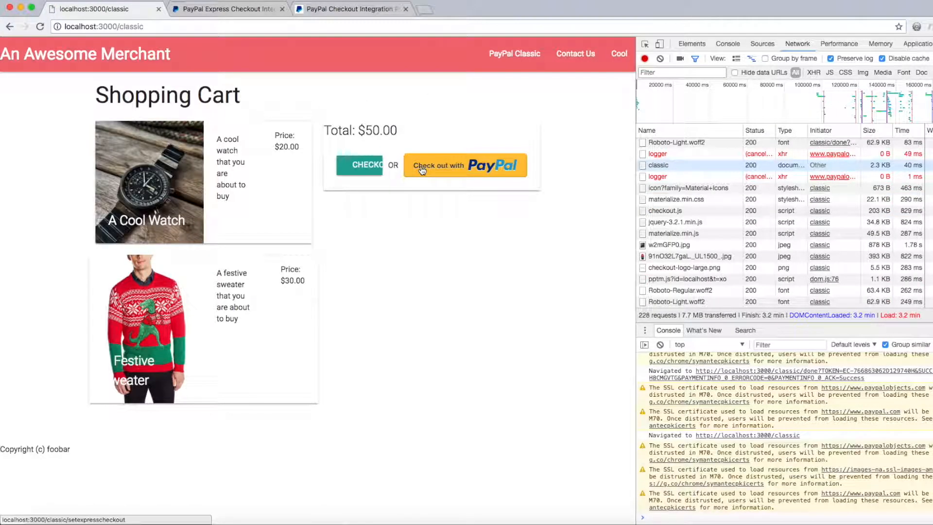
pyautogui.moveTo(454, 222)
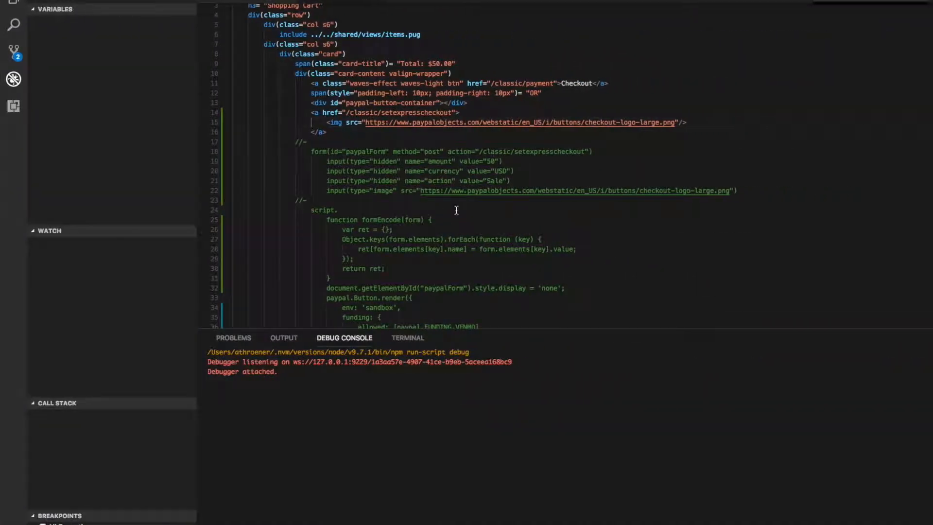
# Scroll the cart Pug template down to the PayPal button and script code.
pyautogui.scroll(-3)
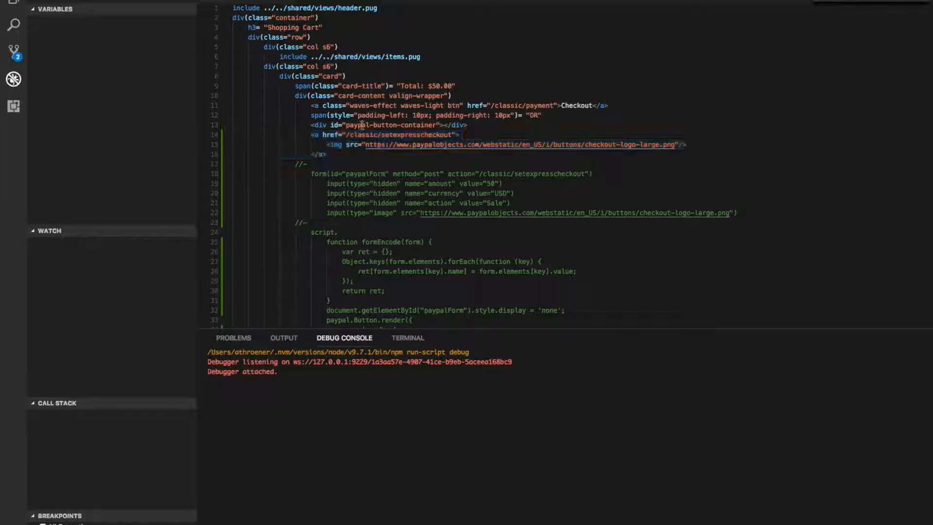
pyautogui.scroll(-3)
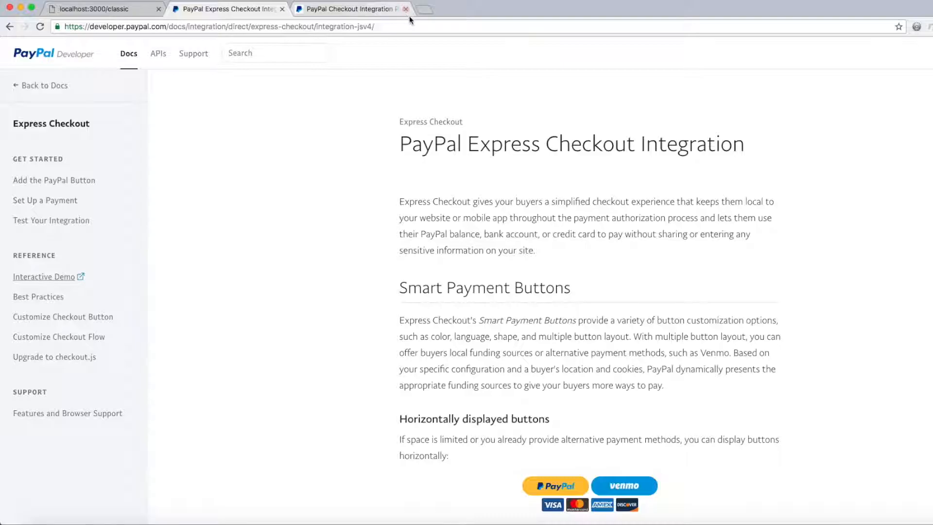
# Open the Interactive Demo and show the Client Side REST button integration code.
pyautogui.click(406, 8)
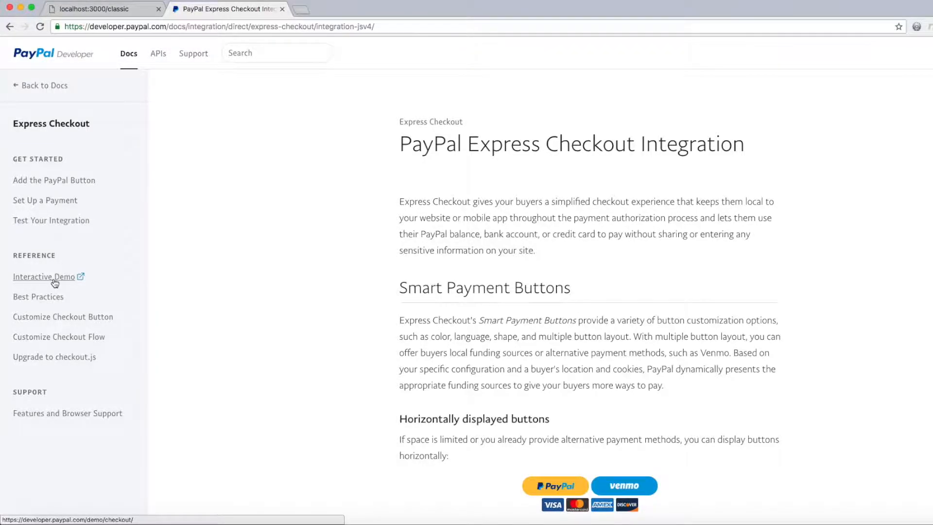
pyautogui.click(44, 276)
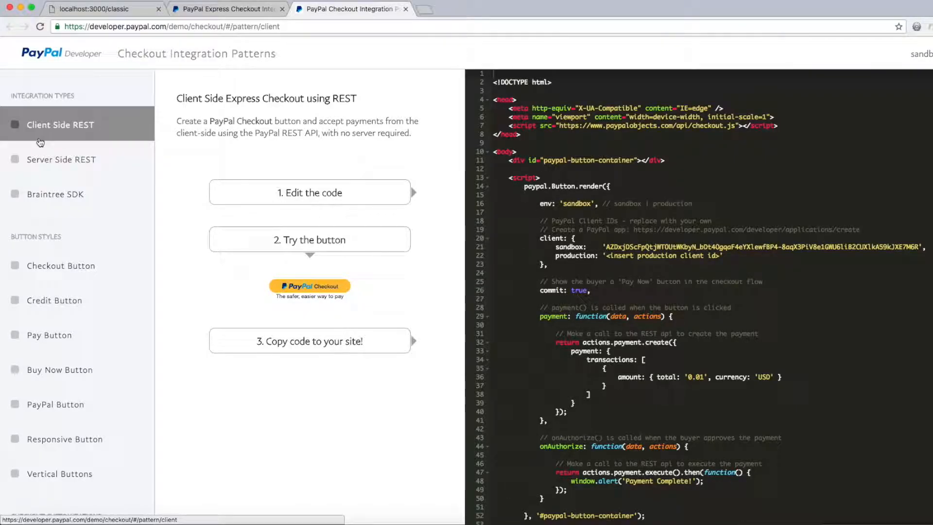
pyautogui.scroll(-3)
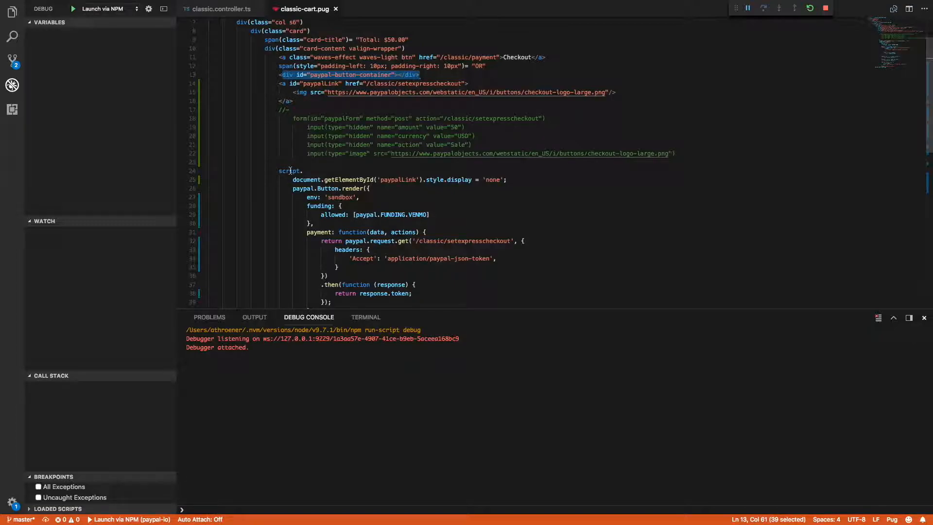
pyautogui.scroll(-3)
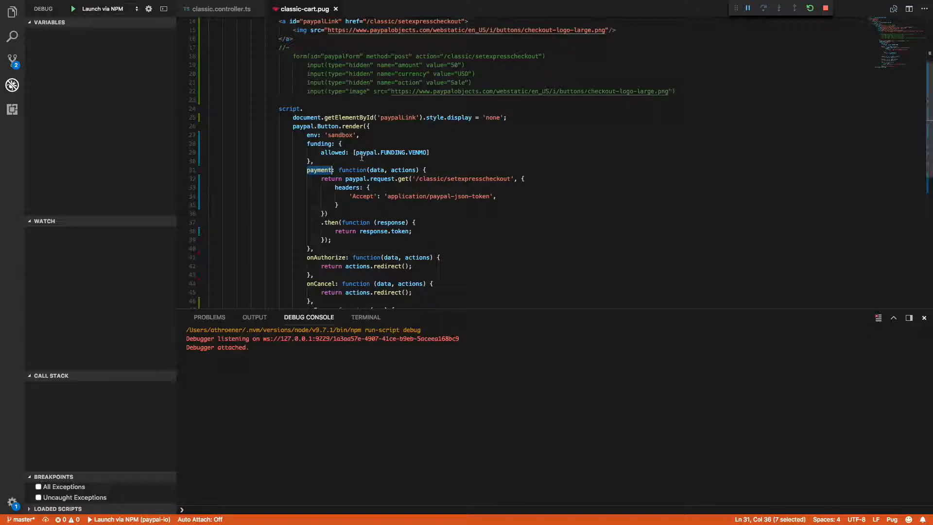
pyautogui.moveTo(390, 182)
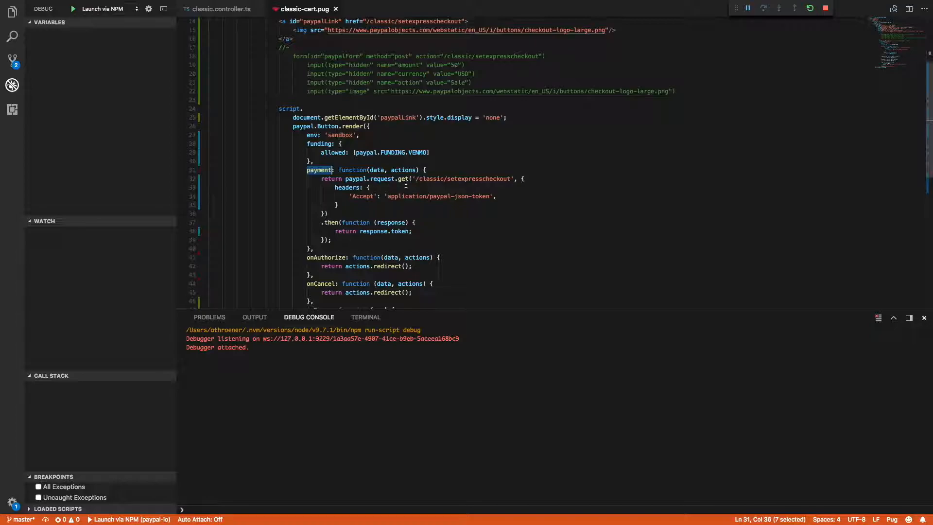
pyautogui.click(409, 179)
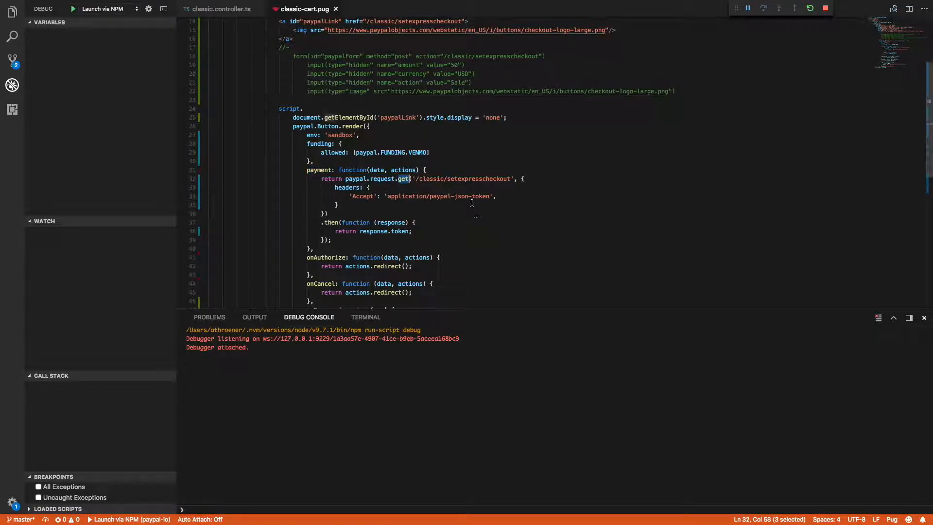
pyautogui.moveTo(411, 178); pyautogui.dragTo(517, 179)
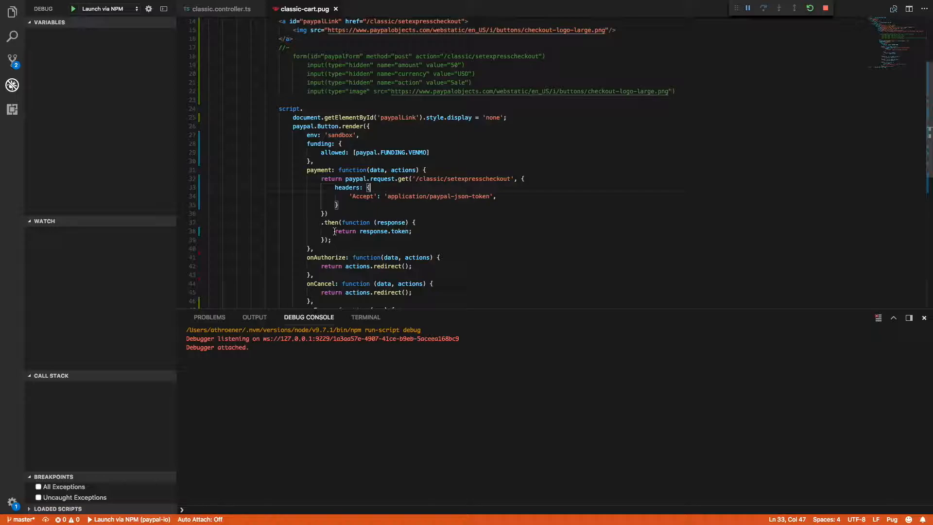
pyautogui.scroll(-3)
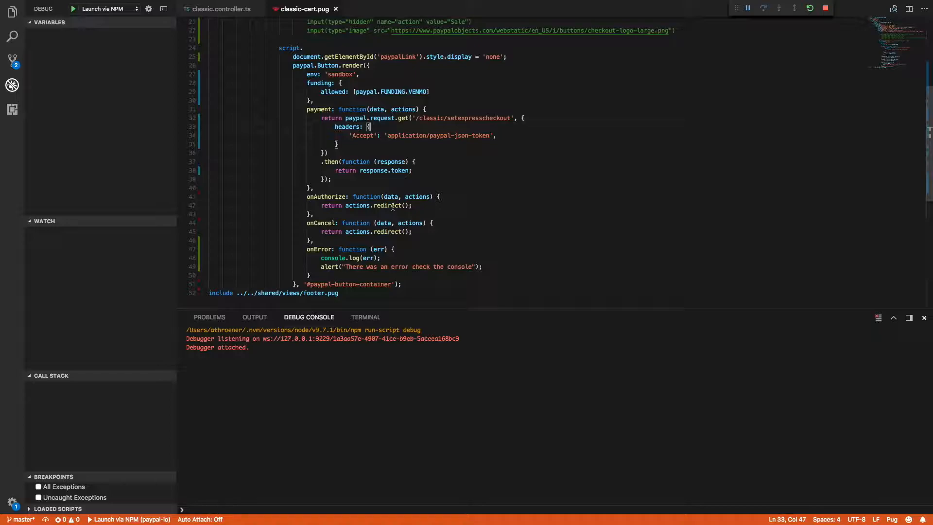
pyautogui.doubleClick(322, 222)
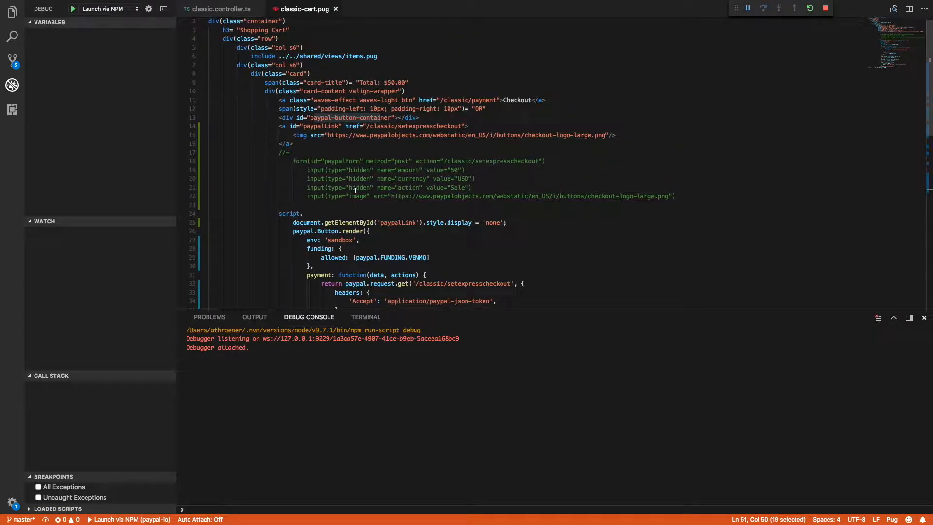
pyautogui.scroll(-3)
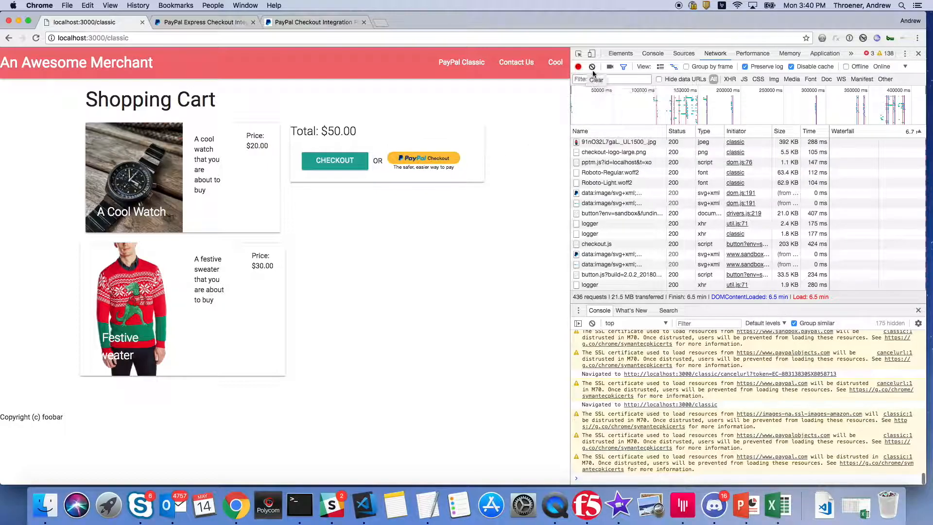
# Clear the Network log, launch PayPal Checkout and view the setexpresscheckout request headers.
pyautogui.click(592, 66)
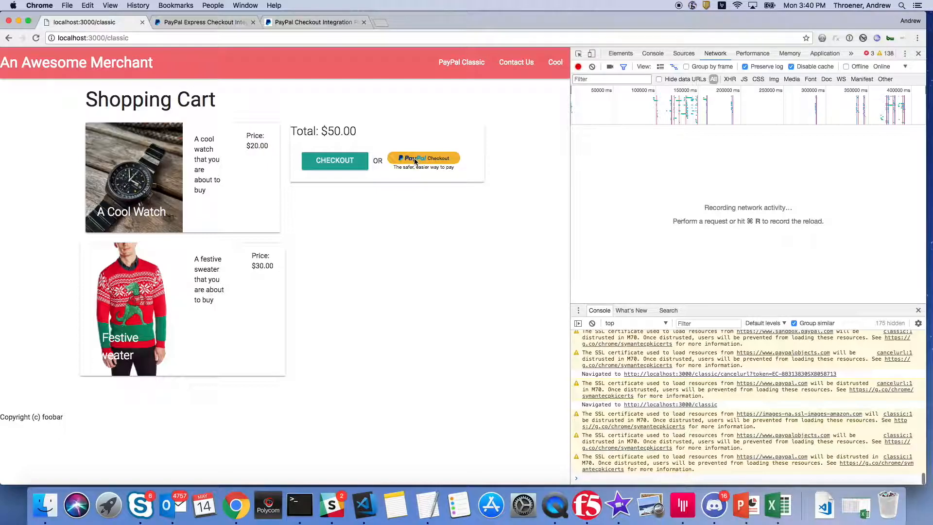
pyautogui.click(424, 157)
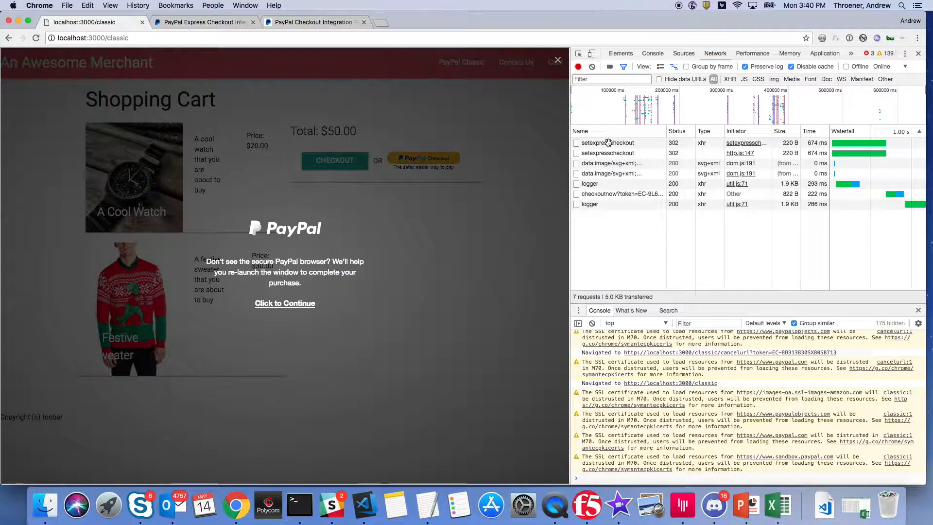
pyautogui.click(607, 143)
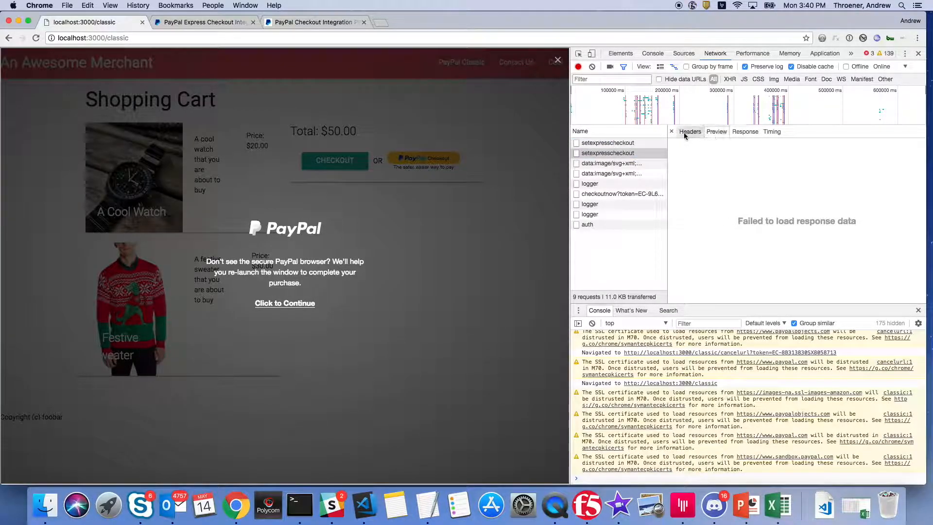
pyautogui.click(607, 143)
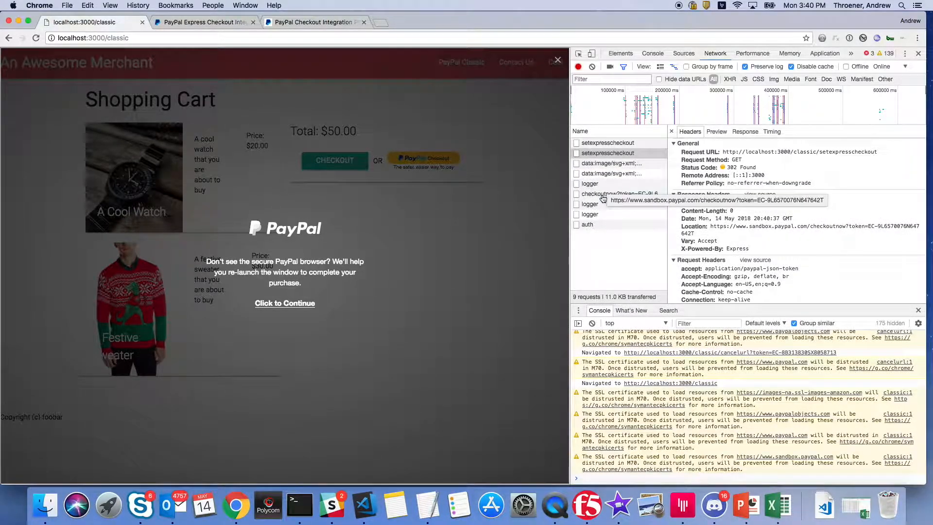
# Inspect the checkoutnow request and its JSON response returning the EC token.
pyautogui.click(607, 143)
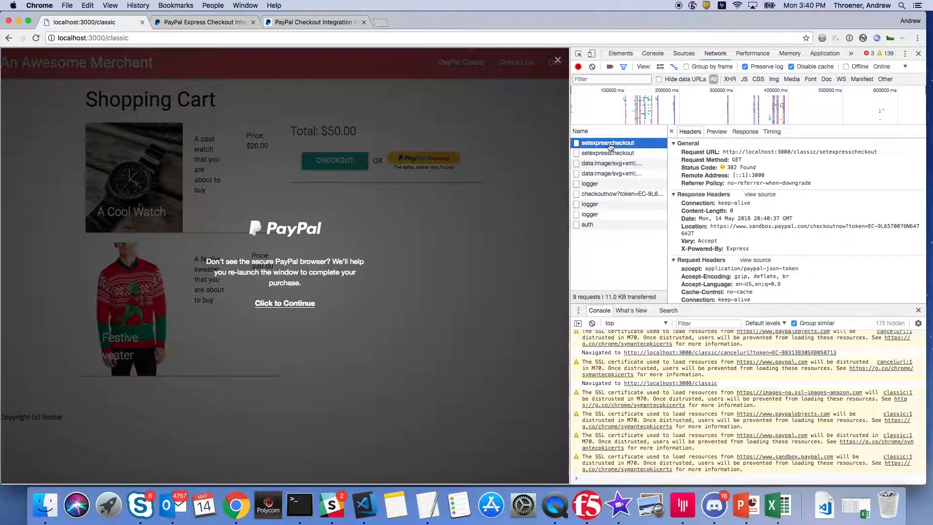
pyautogui.click(607, 152)
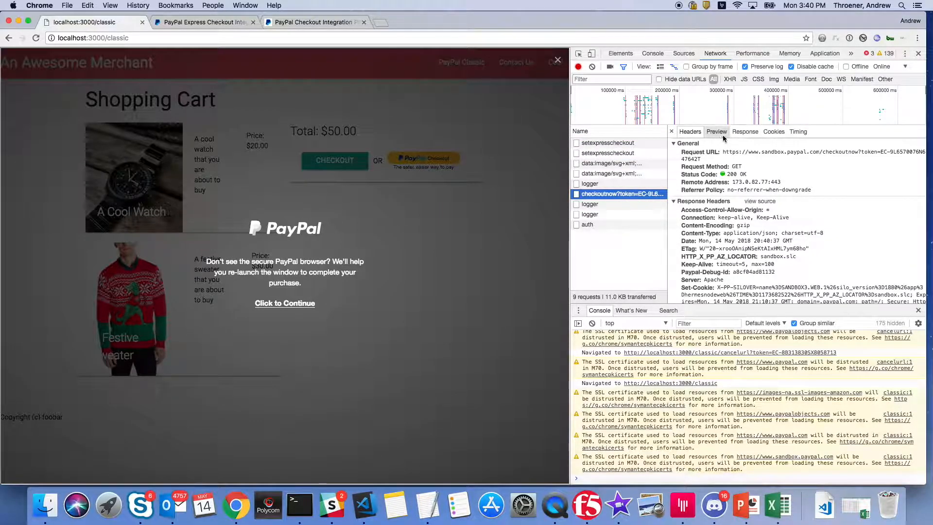
pyautogui.click(745, 131)
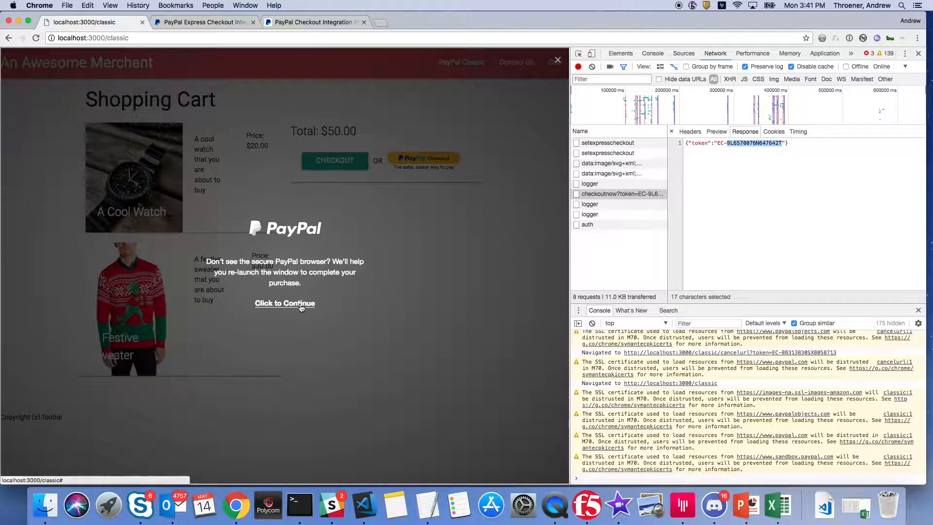
# Relaunch the PayPal window, cancel and return to the store, then go back to the PayPal Classic cart.
pyautogui.click(285, 303)
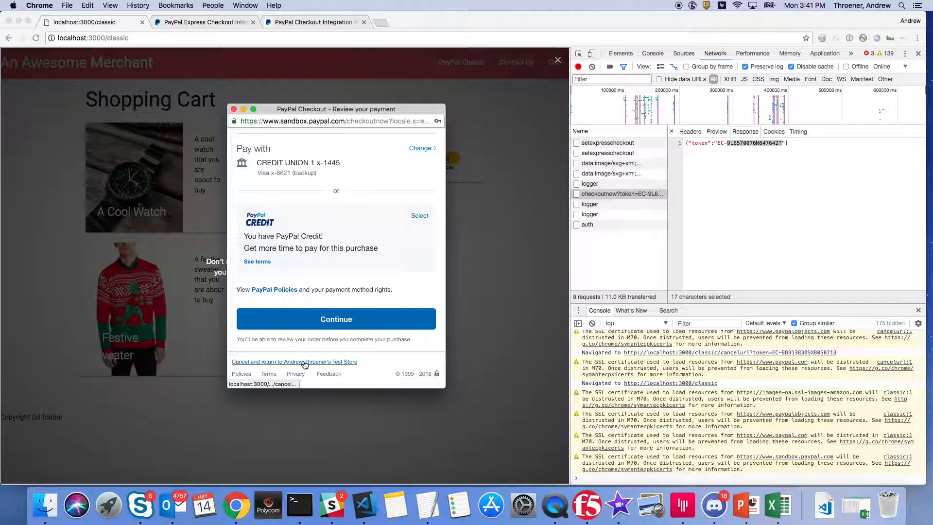
pyautogui.click(293, 362)
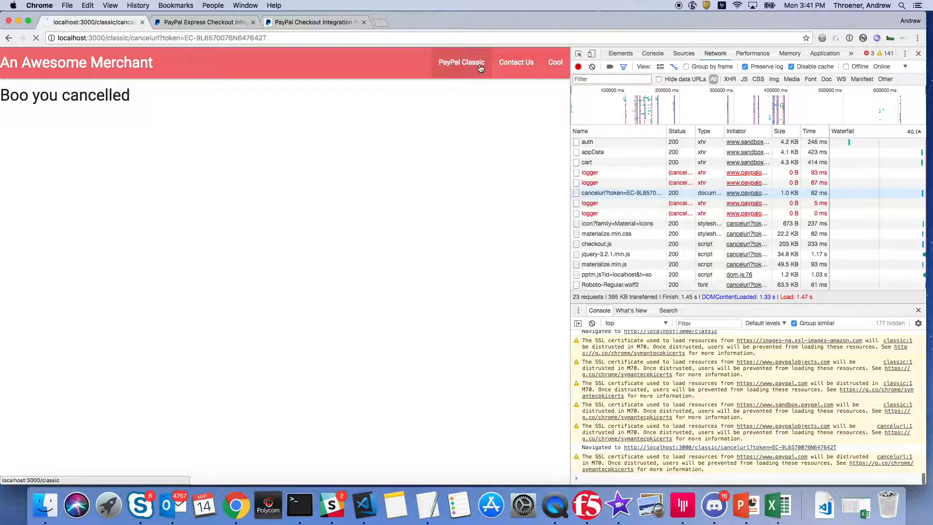
pyautogui.click(461, 63)
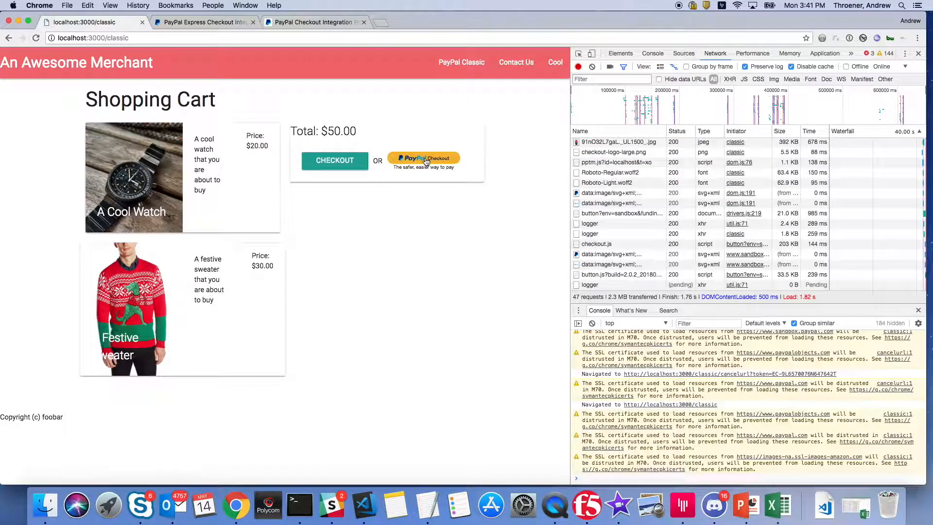
# Check out via the rendered PayPal button, approve payment and place the 10.00 order to the Congrats page.
pyautogui.click(424, 159)
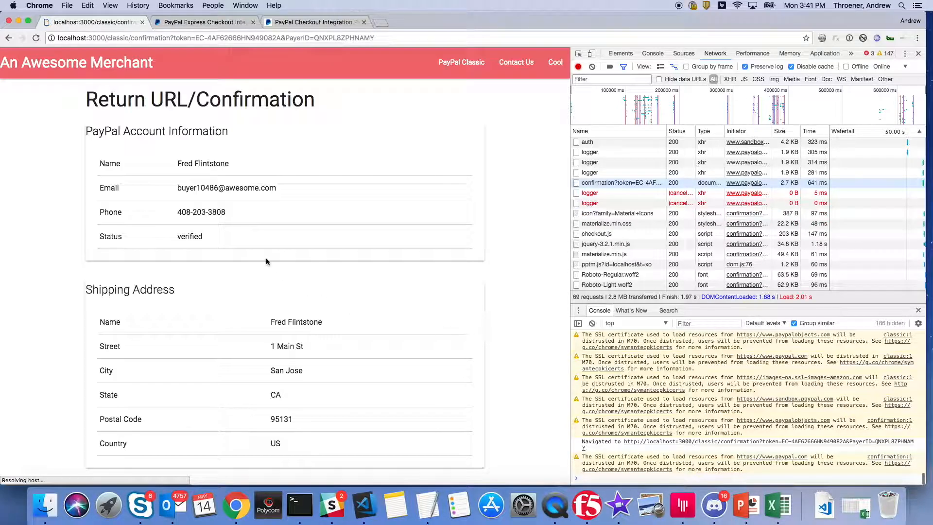
pyautogui.scroll(-3)
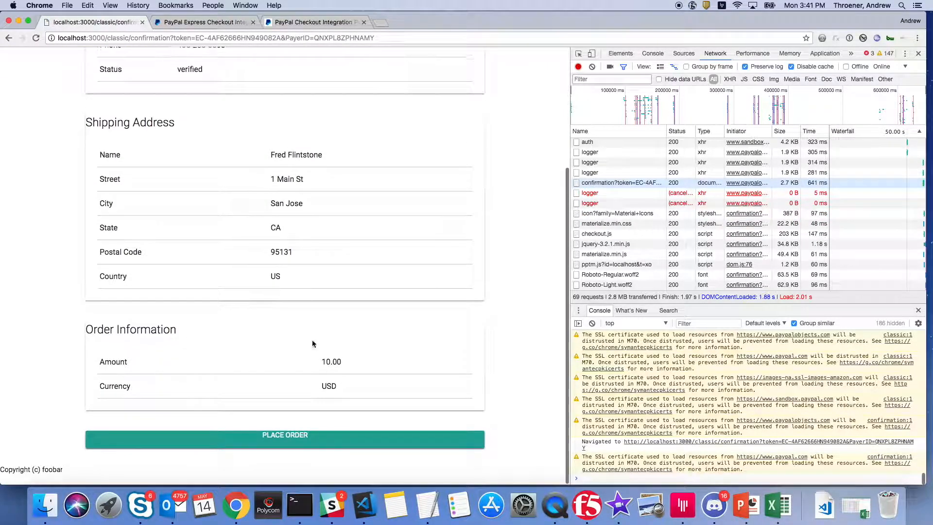
pyautogui.click(285, 434)
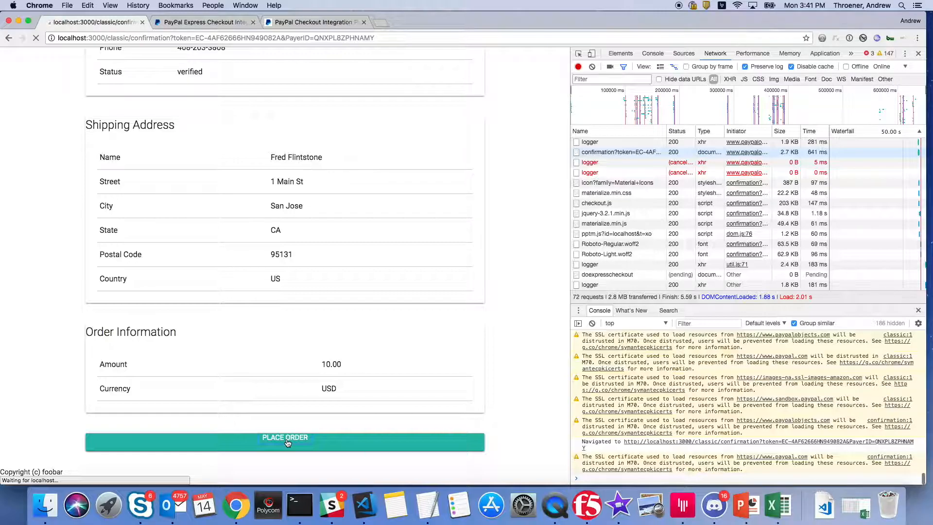
pyautogui.click(284, 441)
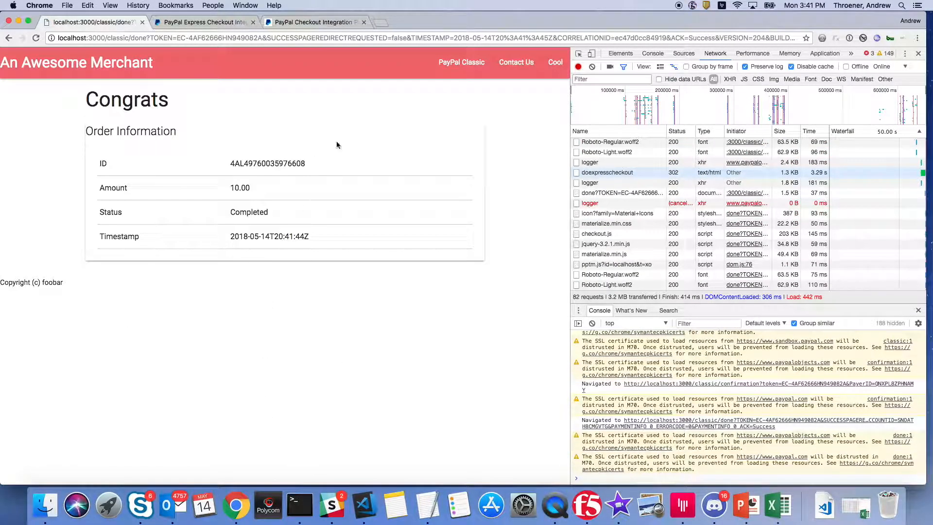
pyautogui.moveTo(303, 273)
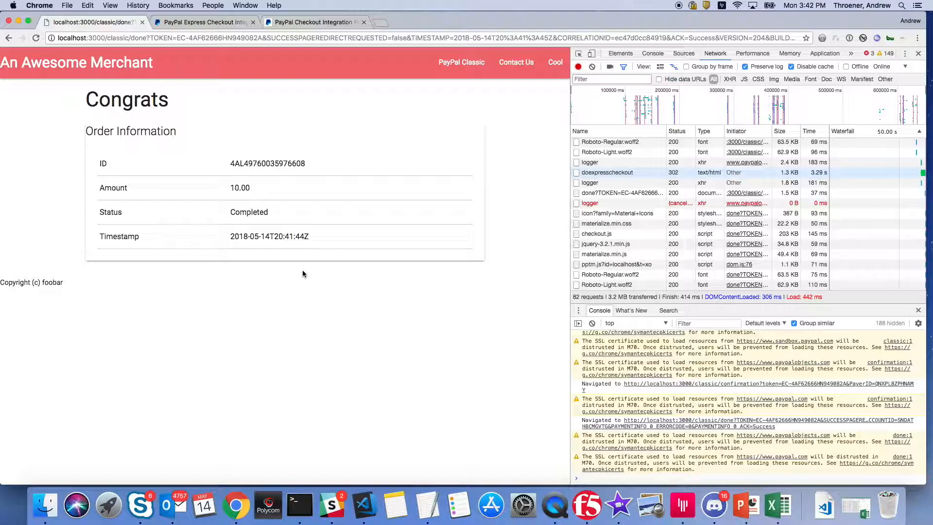
pyautogui.moveTo(887, 324)
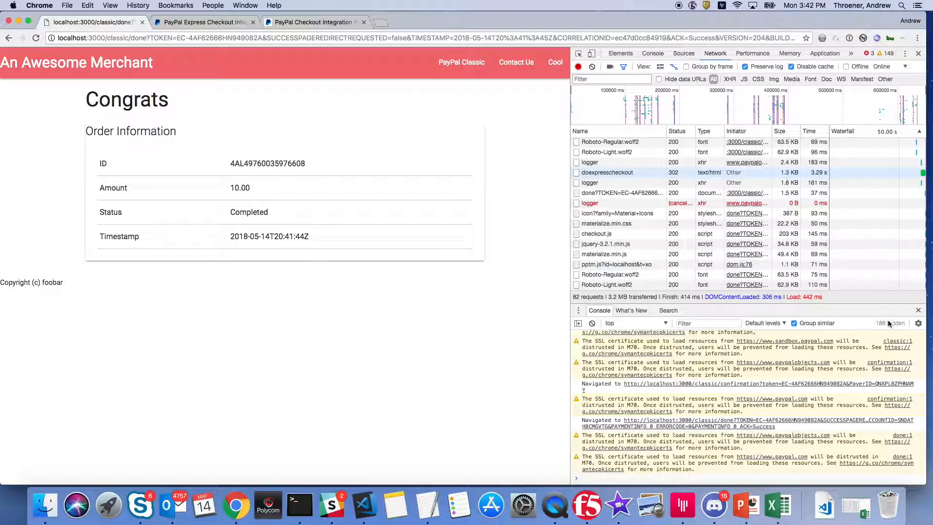